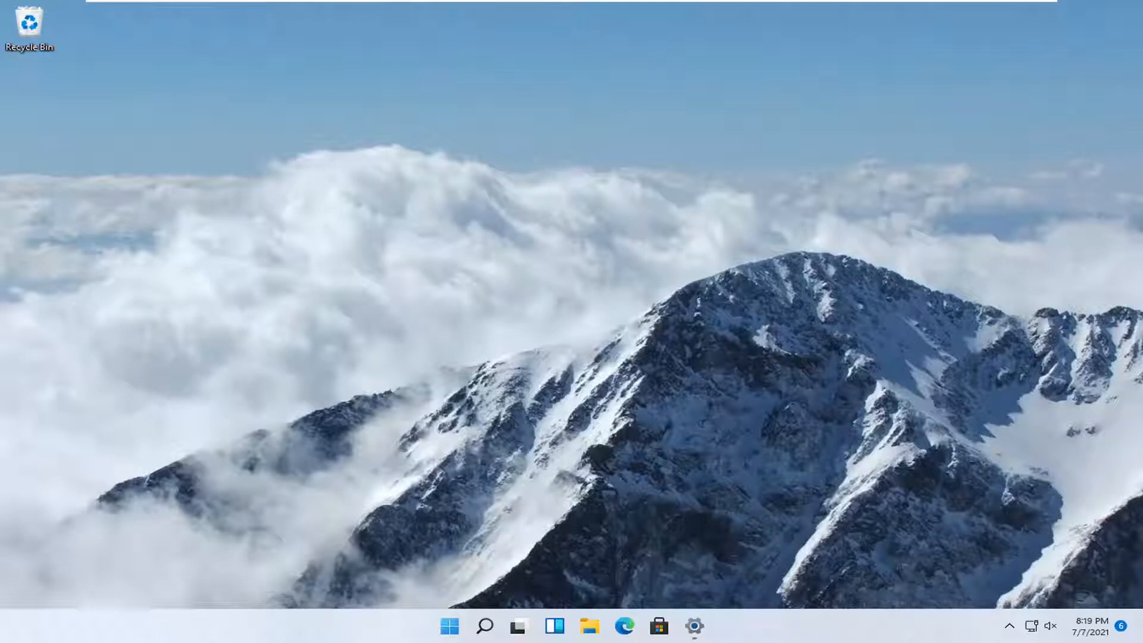
{"action": "mouse_move", "coordinate": [510, 372]}
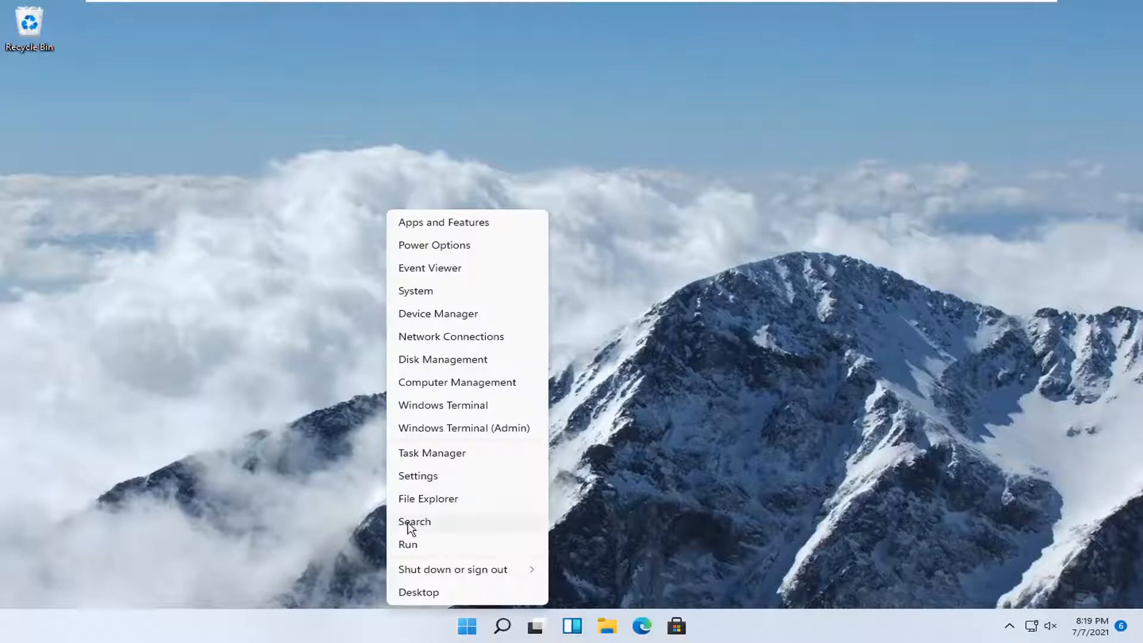
Launch Windows Settings from the Start button's quick link menu
{"action": "left_click", "coordinate": [418, 475]}
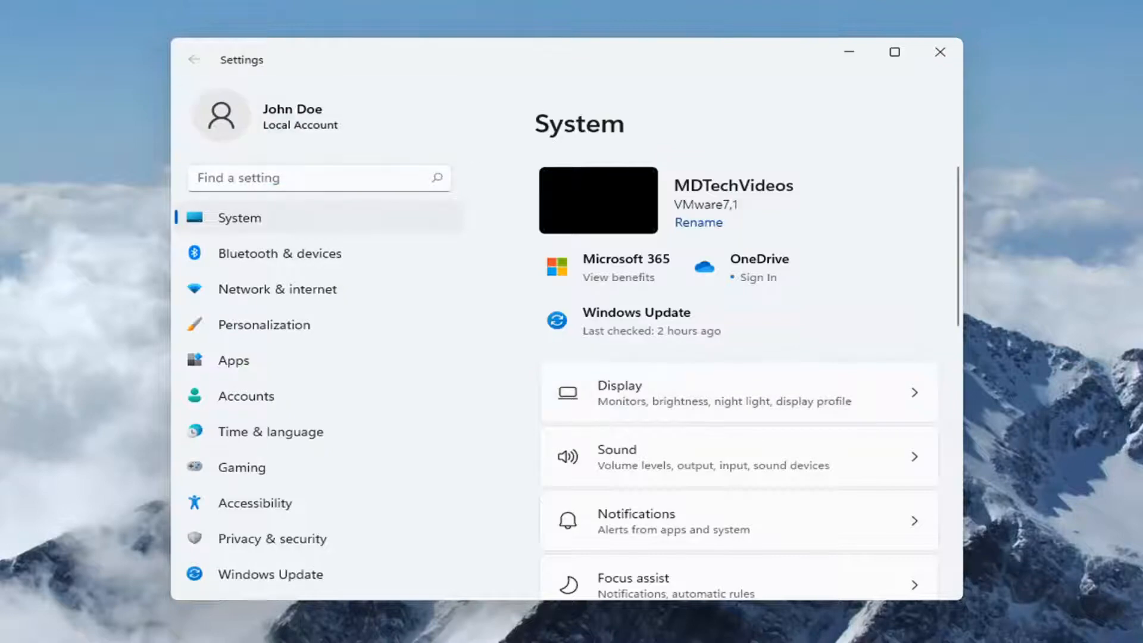
{"action": "mouse_move", "coordinate": [808, 364]}
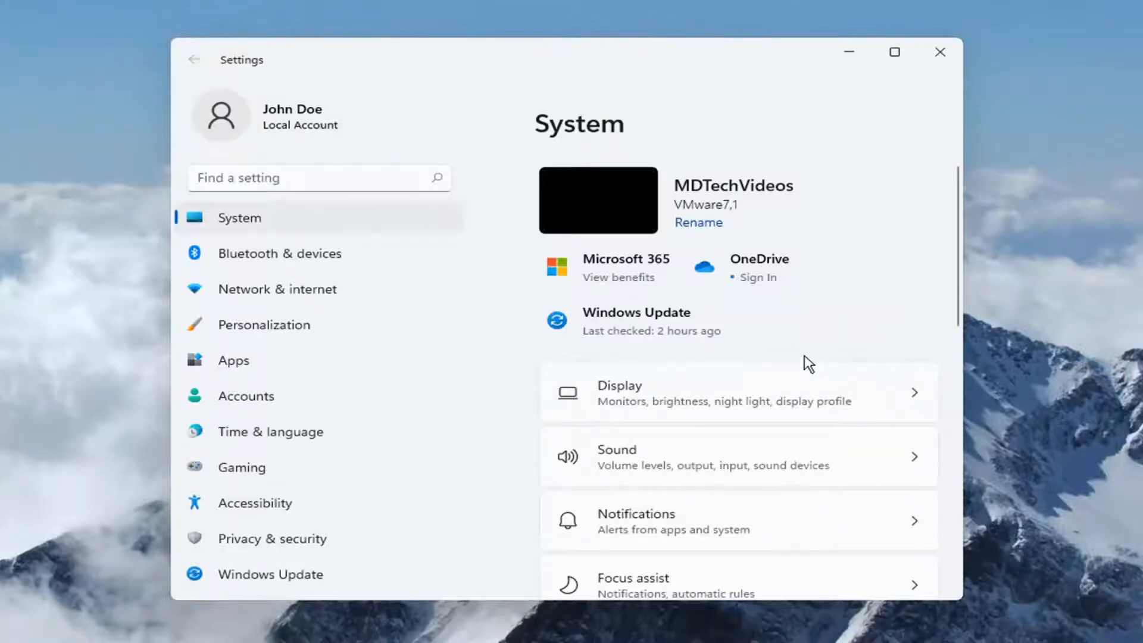
Go to the Remote Desktop page under System settings
{"action": "scroll", "scroll_direction": "down", "scroll_amount": 3}
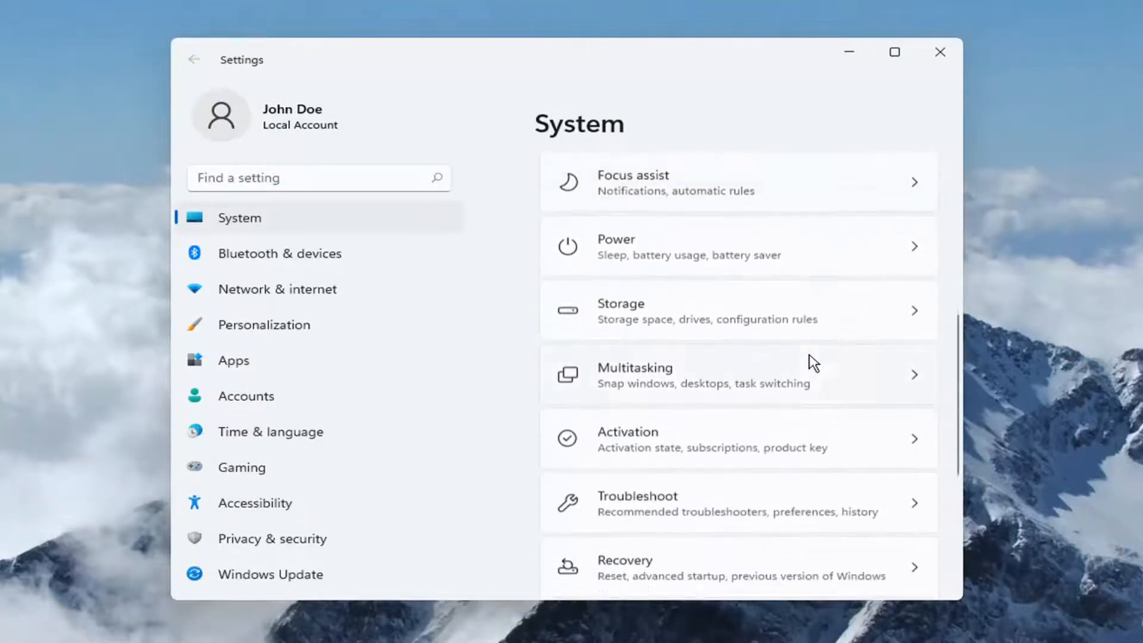
{"action": "scroll", "scroll_direction": "down", "scroll_amount": 3}
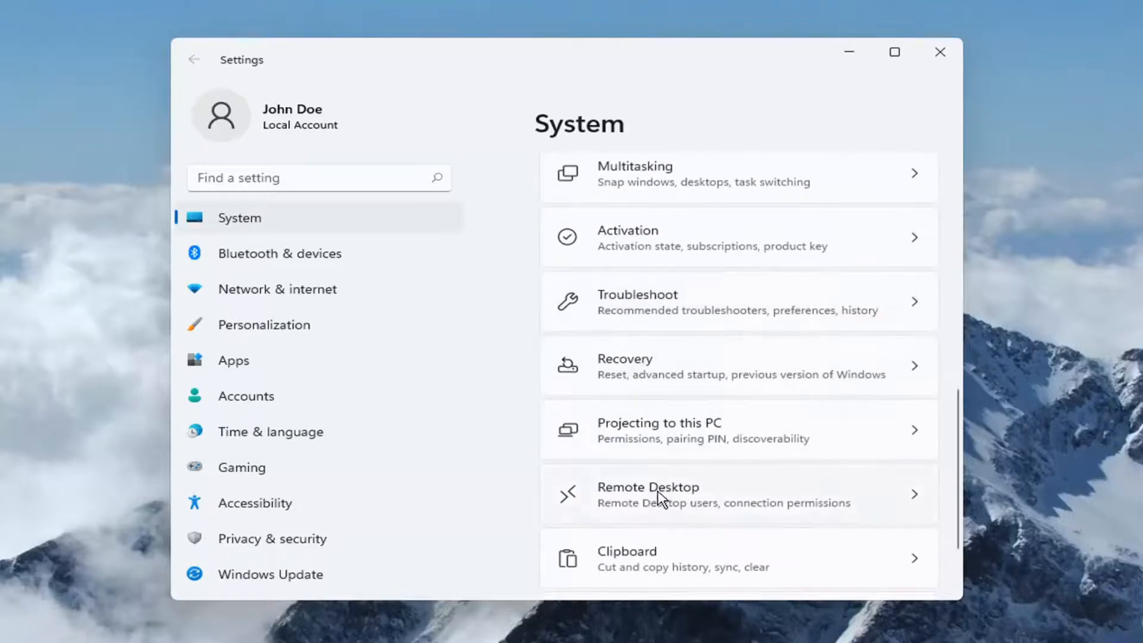
{"action": "left_click", "coordinate": [729, 494]}
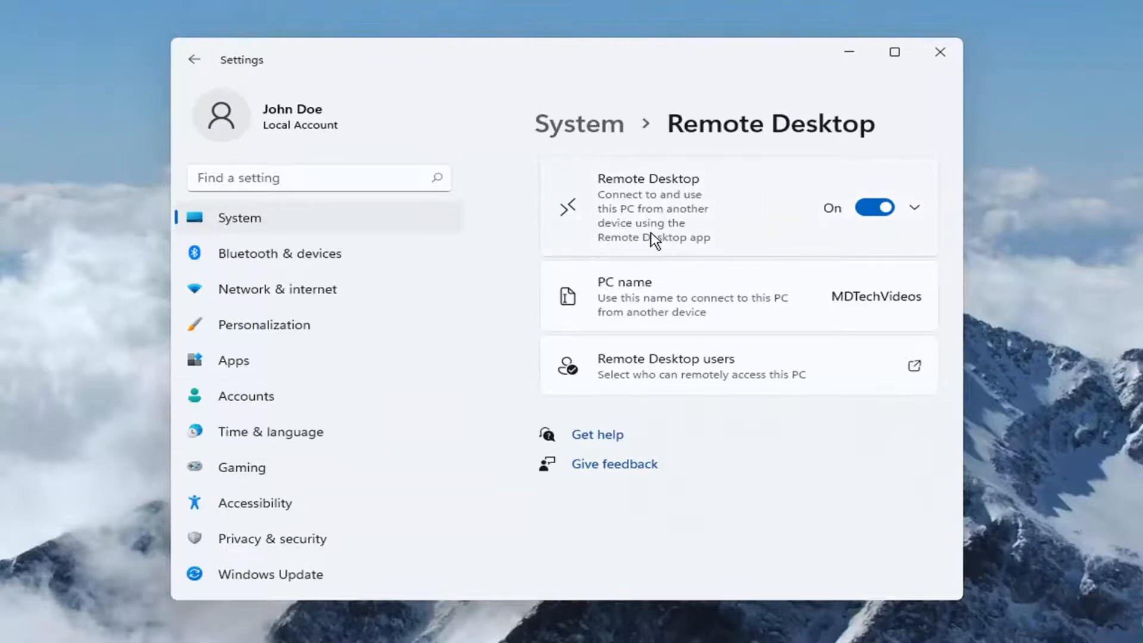
{"action": "mouse_move", "coordinate": [624, 250]}
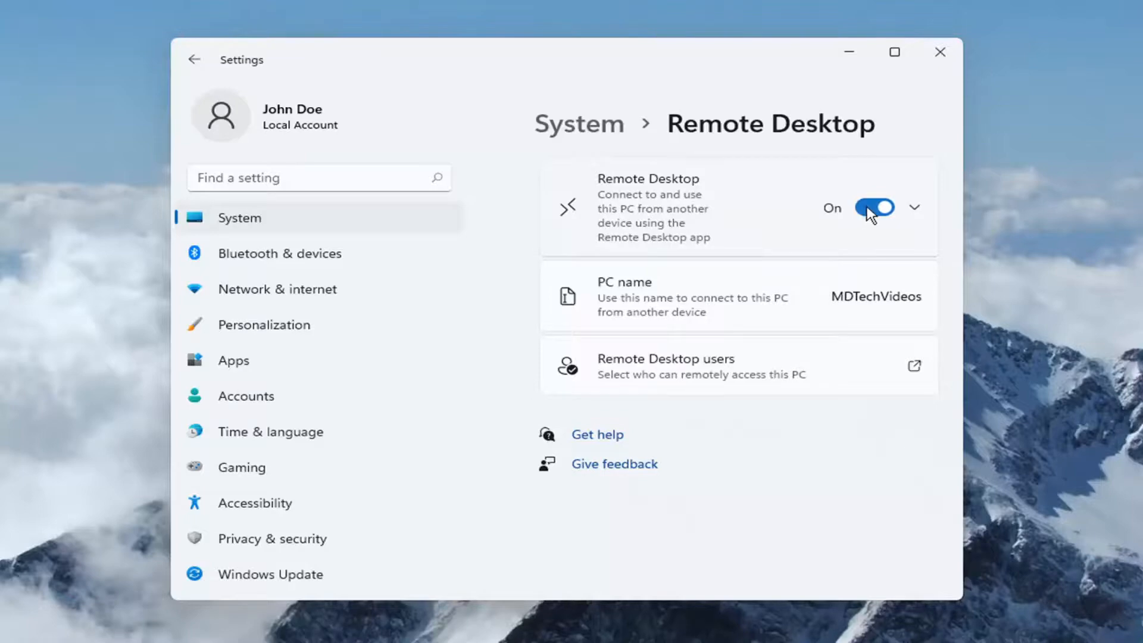
{"action": "mouse_move", "coordinate": [738, 356]}
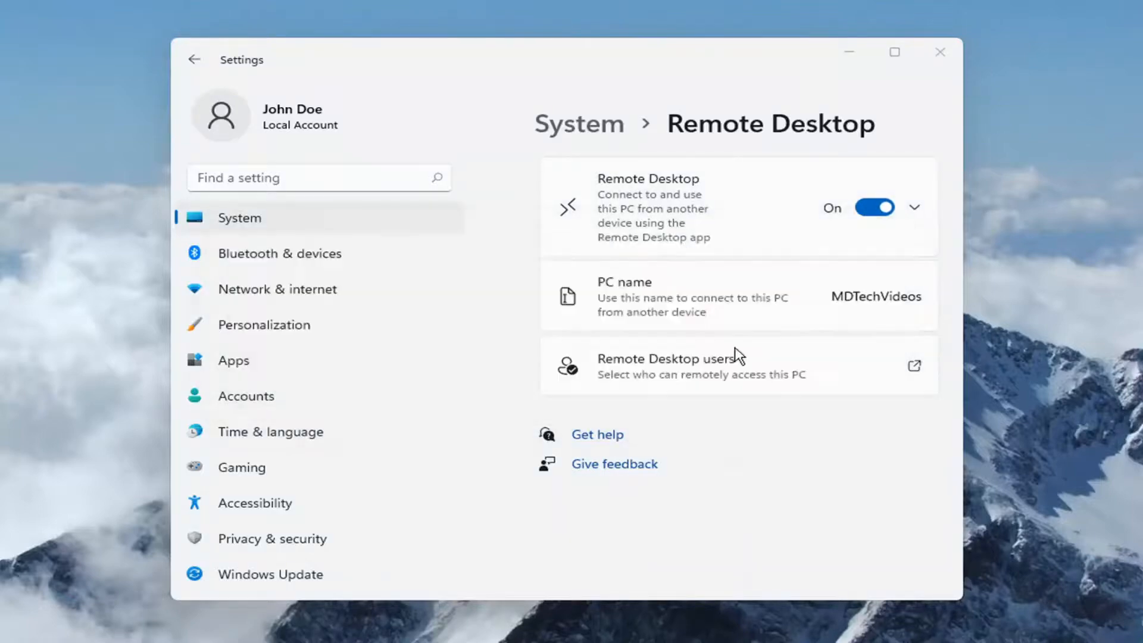
Close the Settings window, leaving Remote Desktop still on
{"action": "left_click", "coordinate": [940, 51]}
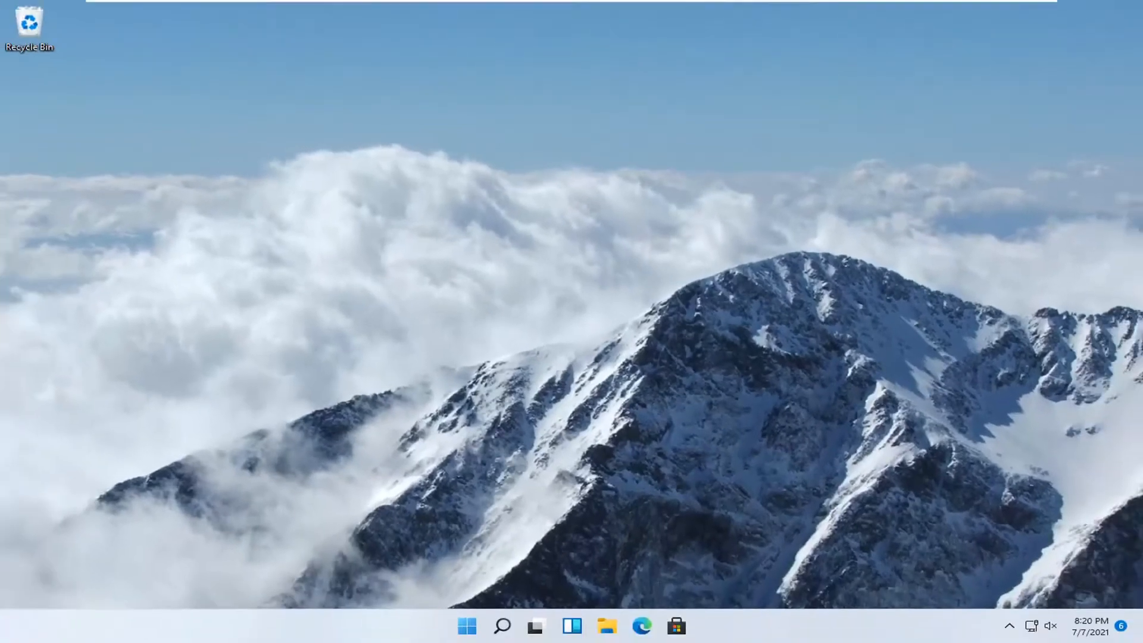